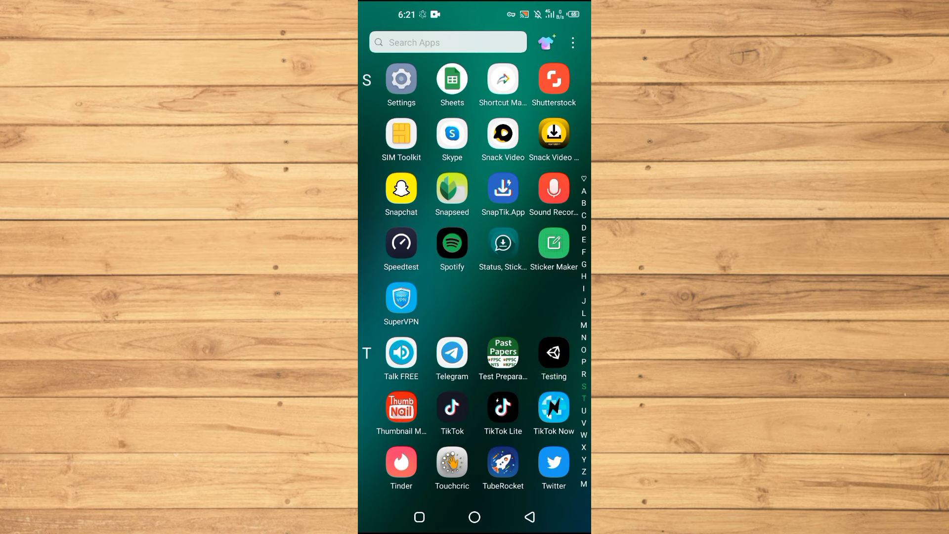
- Launch Telegram from the T section of the app drawer
scroll("down", 3)
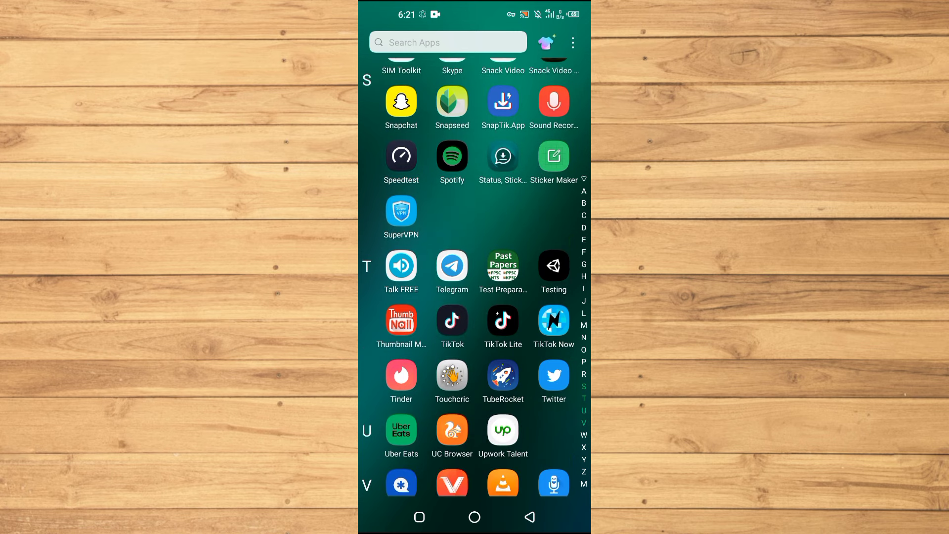
left_click(452, 265)
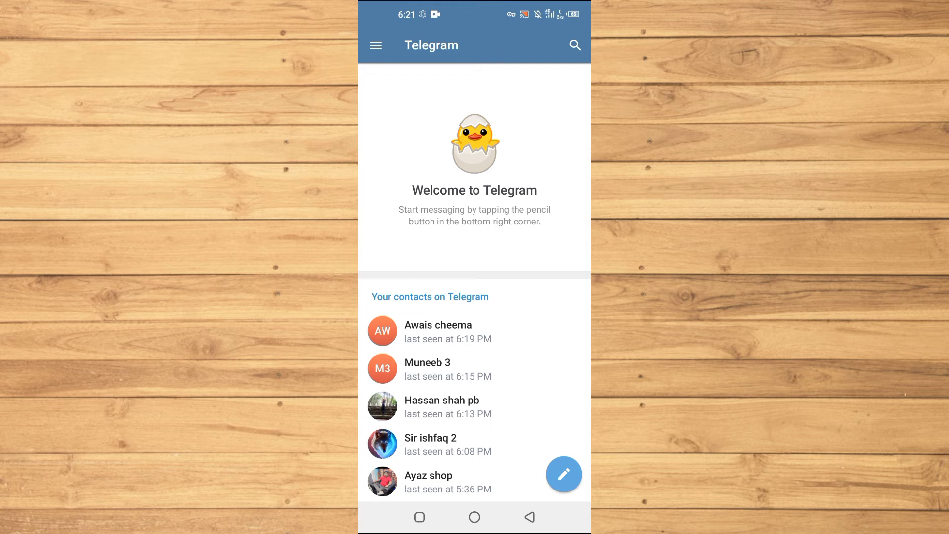
- Reach Telegram's Settings page via the side menu and scroll to the settings categories
left_click(375, 46)
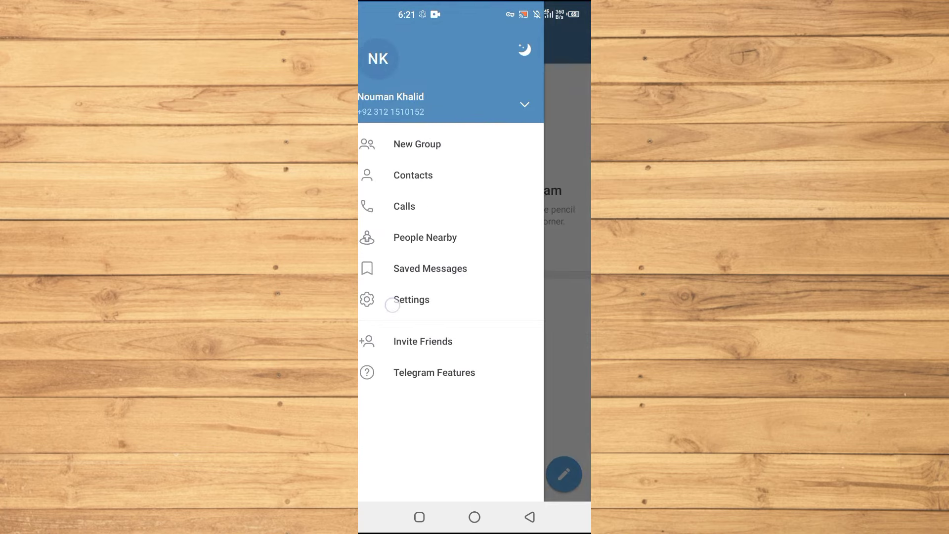
left_click(412, 300)
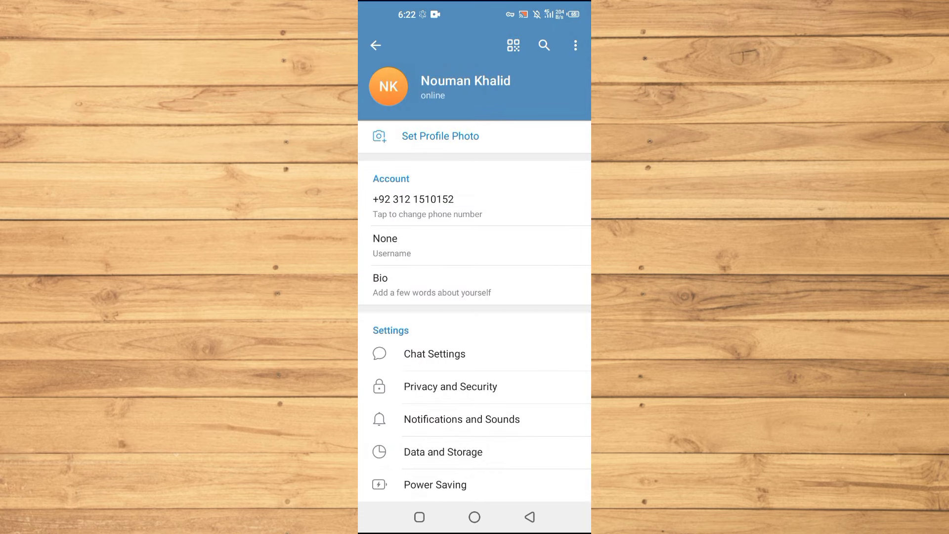
scroll("down", 3)
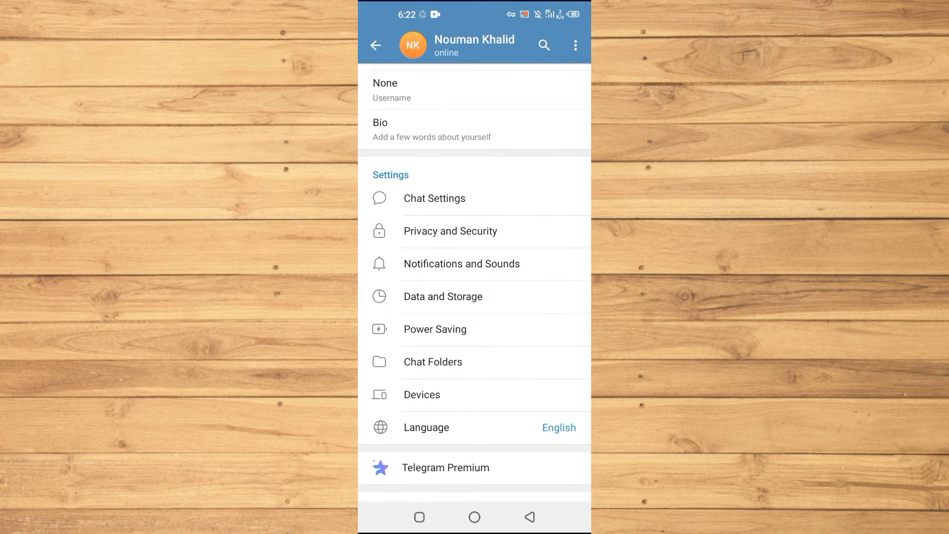
scroll("down", 3)
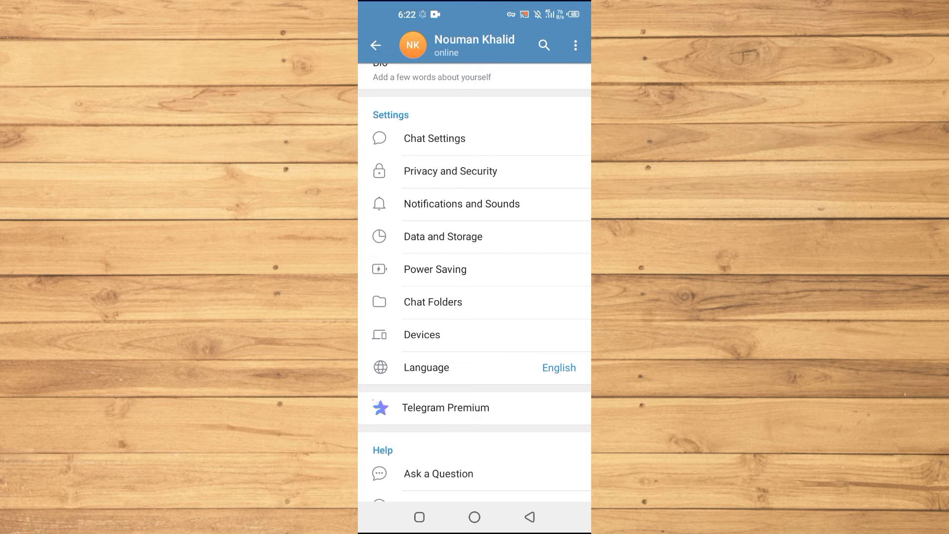
- Enter Data and Storage and reach the automatic media download options
left_click(443, 236)
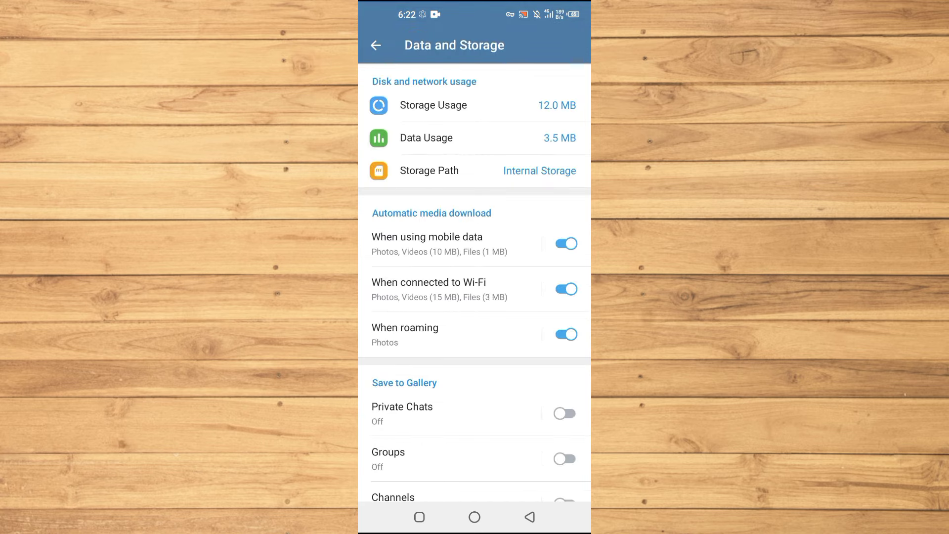
scroll("down", 3)
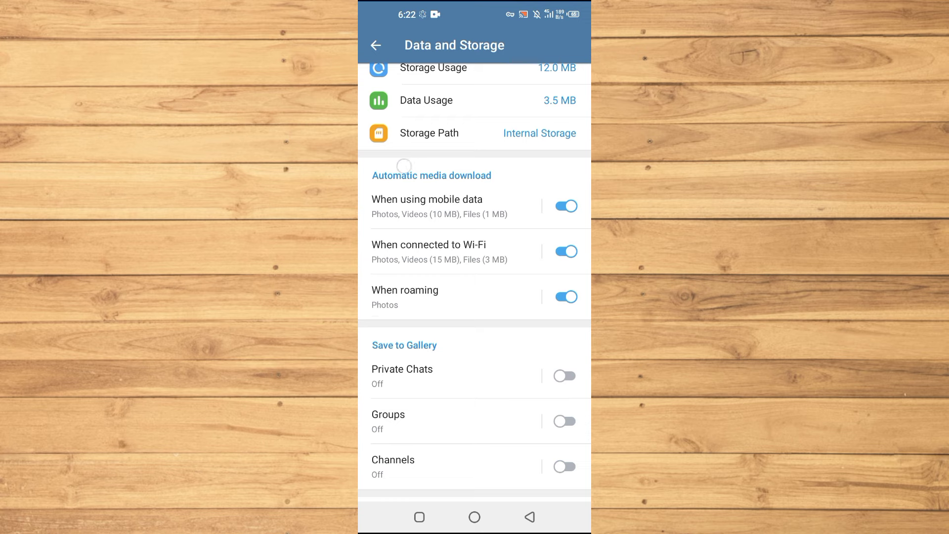
scroll("down", 3)
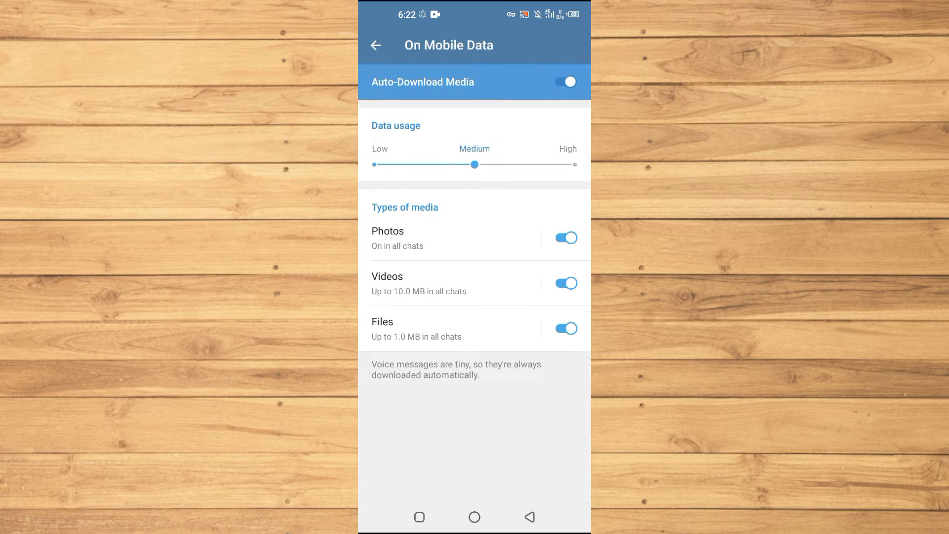
- Set mobile-data auto-download to High and verify Wi-Fi auto-download is also High
left_click_drag(476, 164, 573, 164)
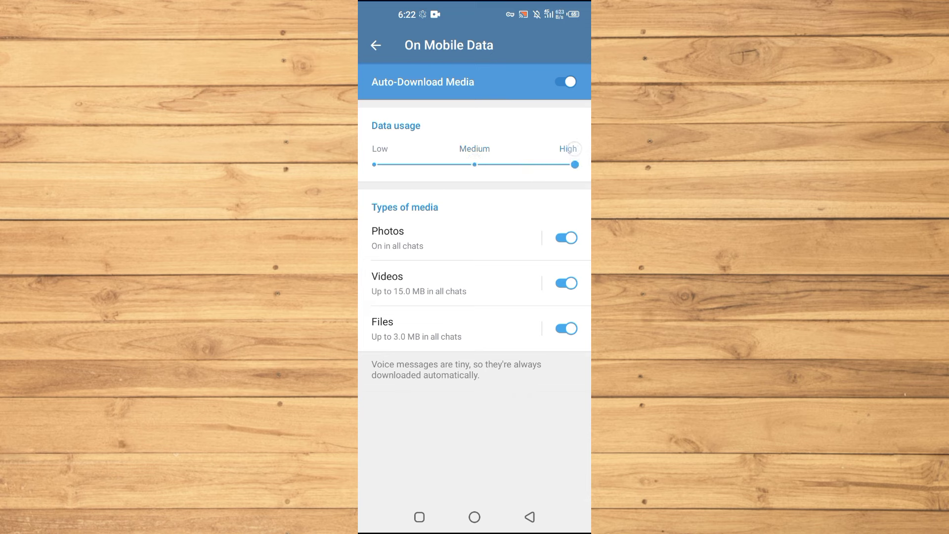
left_click(378, 44)
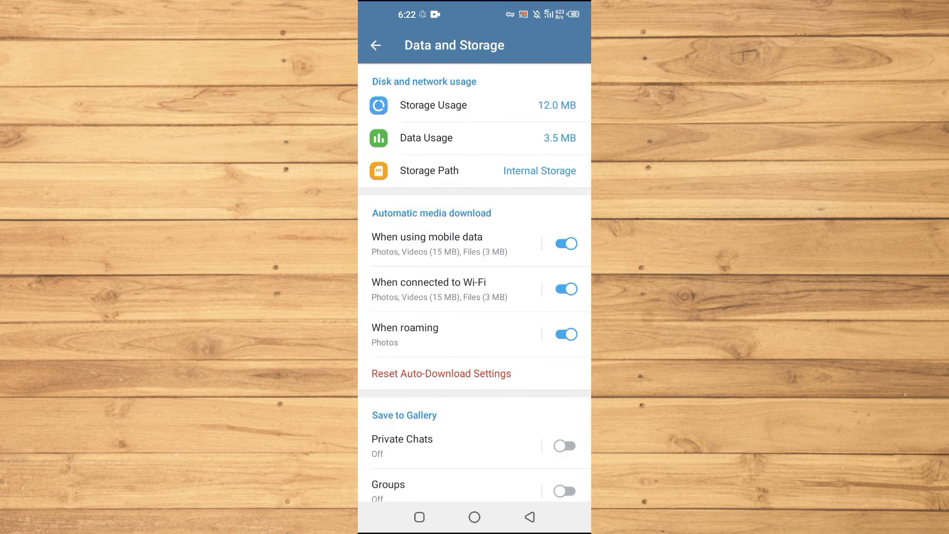
left_click(430, 289)
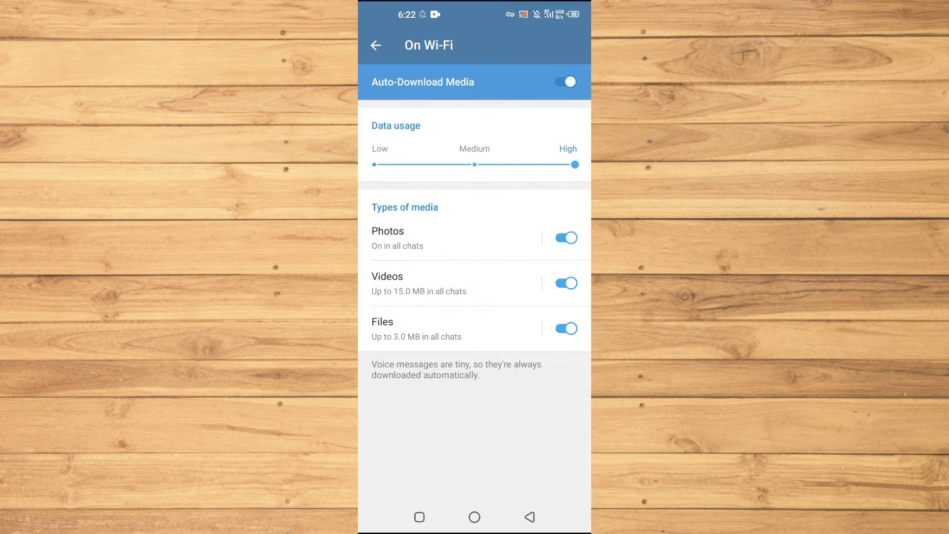
left_click(378, 44)
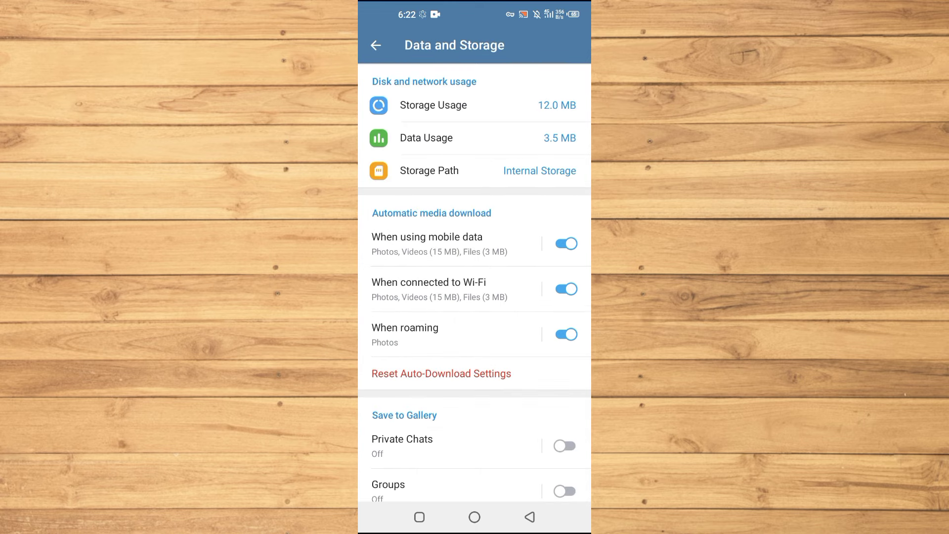
- Set roaming auto-download to High so videos up to 15 MB and files up to 3 MB download
left_click(406, 334)
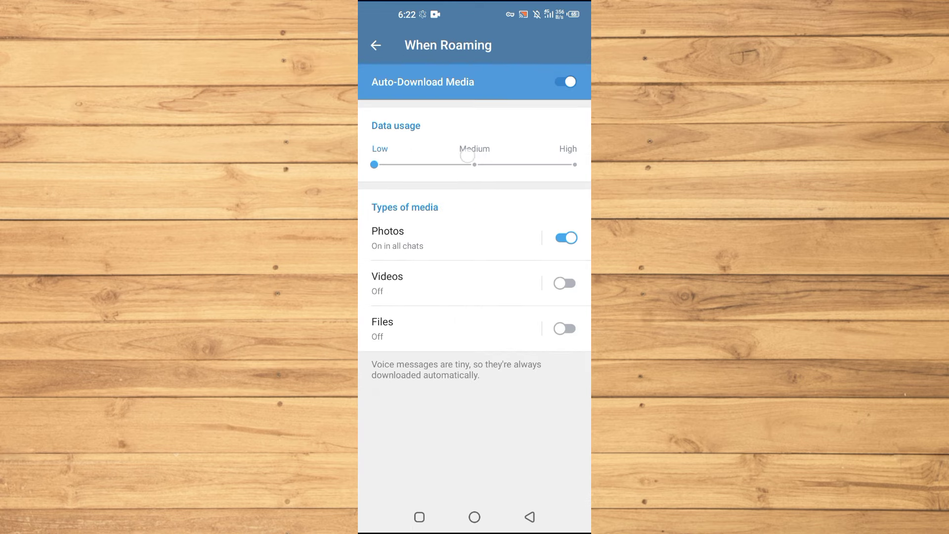
left_click(377, 45)
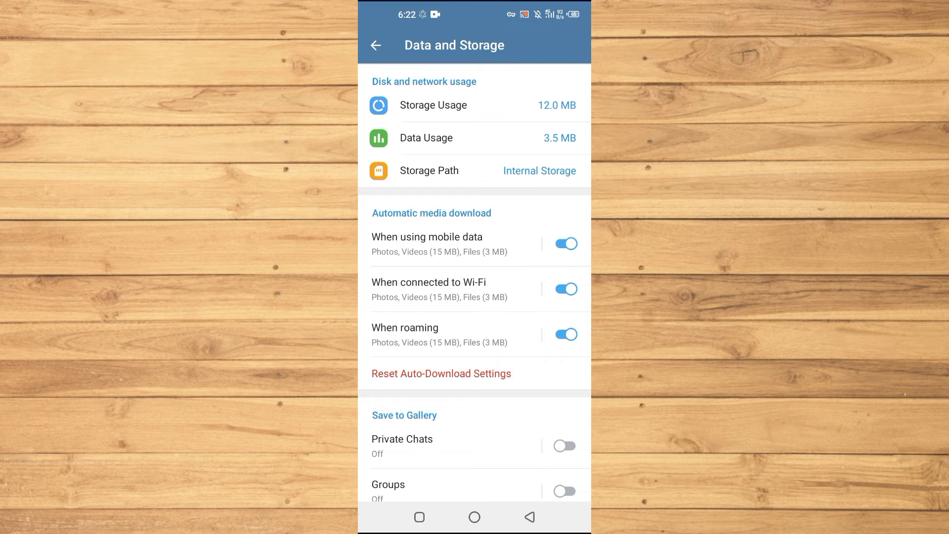
scroll("down", 3)
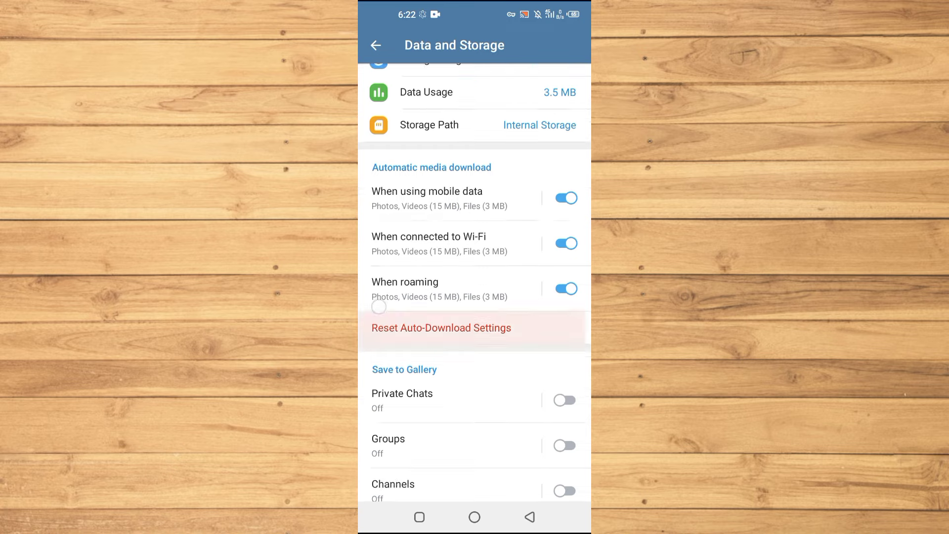
scroll("down", 3)
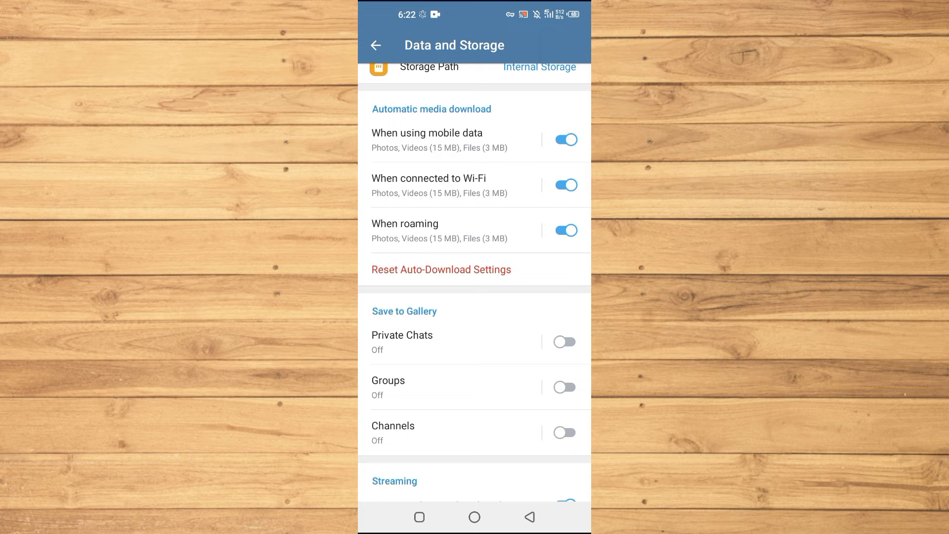